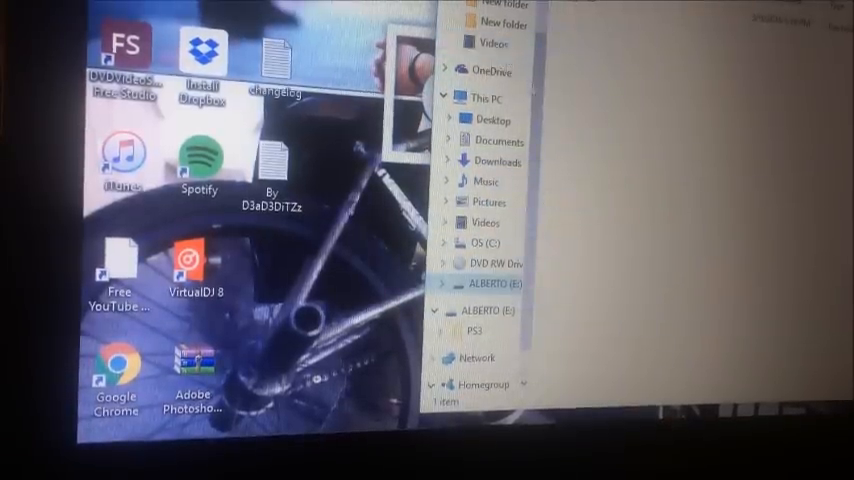
Open the Format Utility from System Settings, then back out without formatting.
click(491, 283)
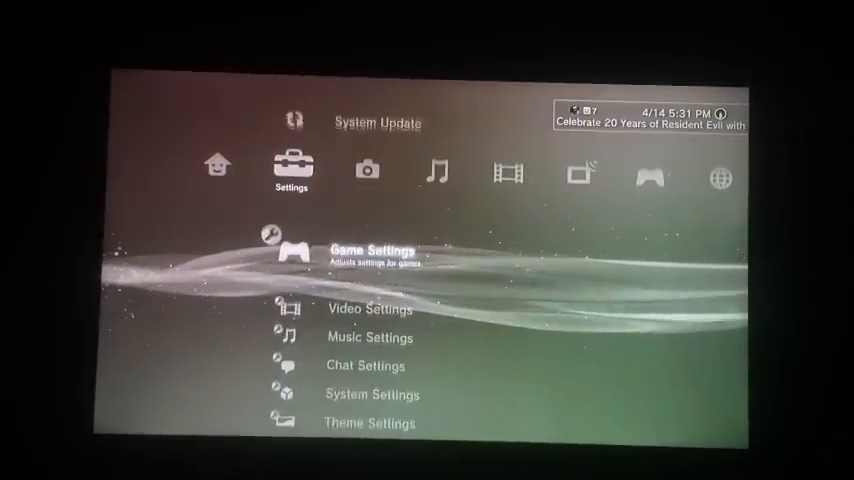
scroll(down, 3)
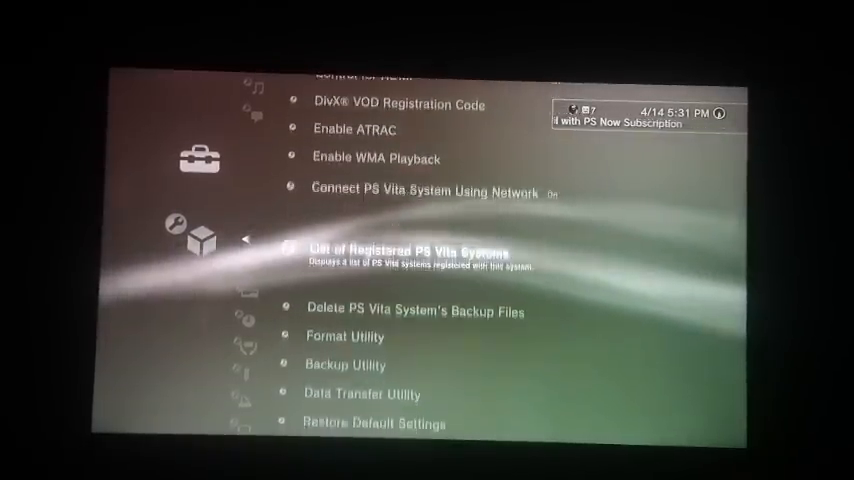
click(346, 336)
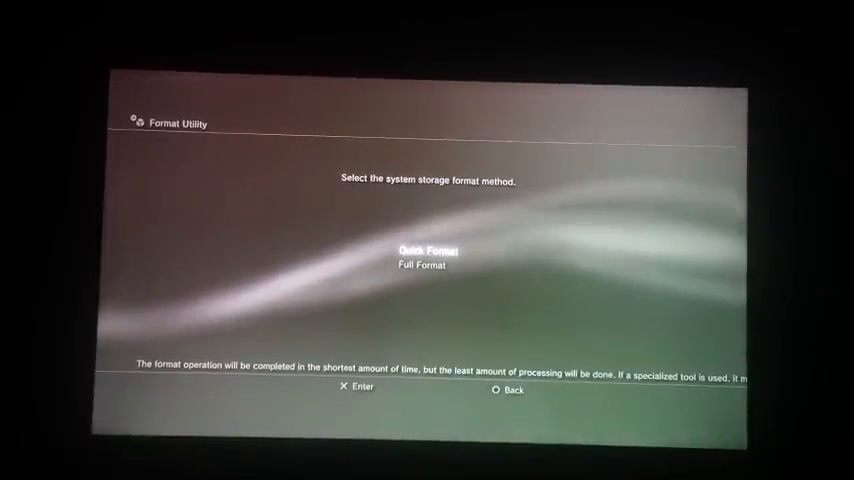
click(498, 390)
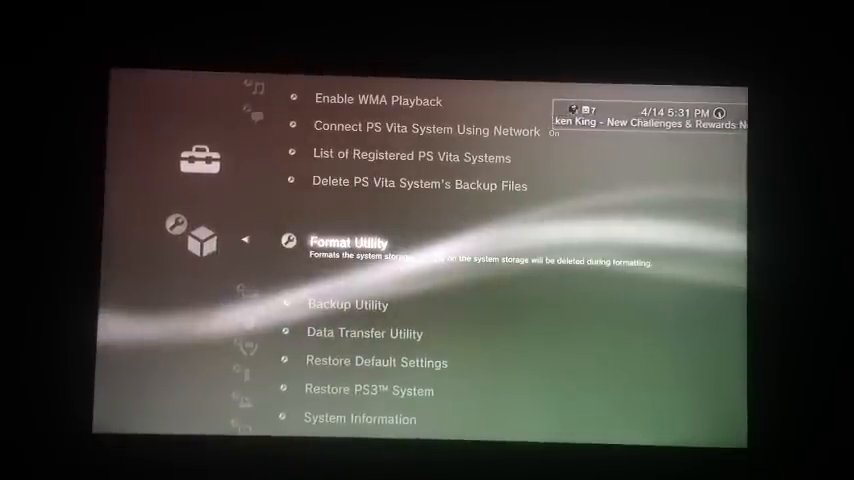
scroll(down, 3)
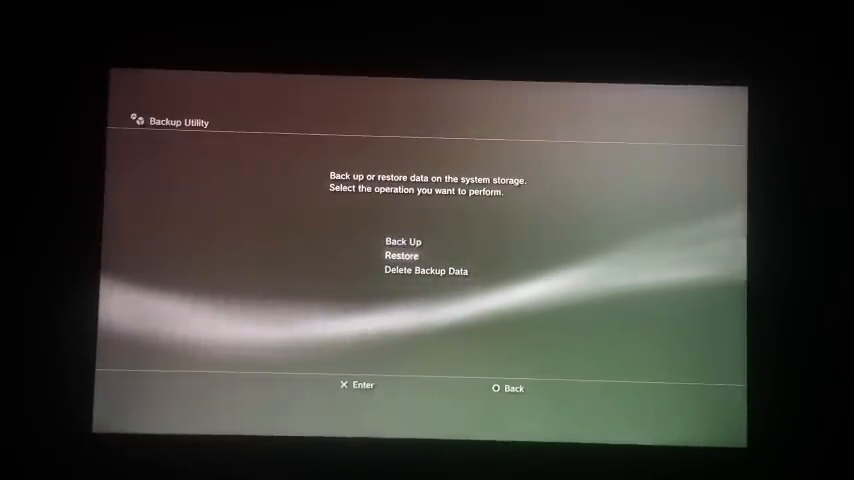
Choose Restore in the Backup Utility to restore the backed-up mod data.
click(400, 256)
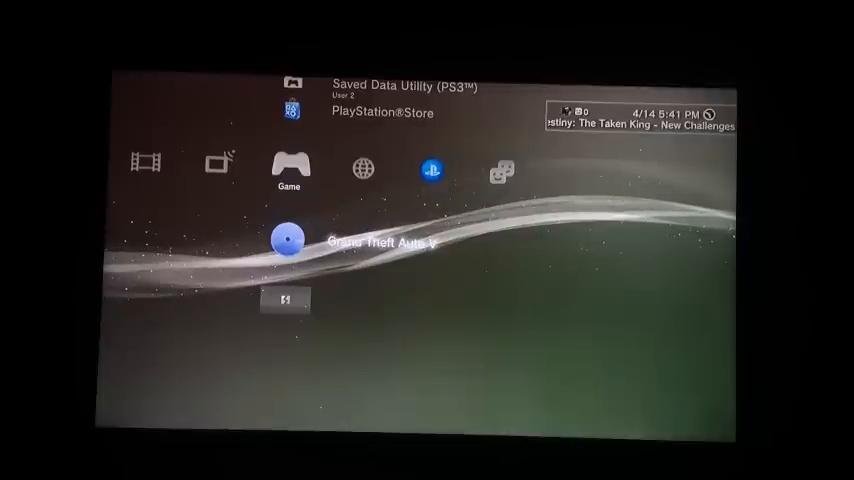
click(288, 240)
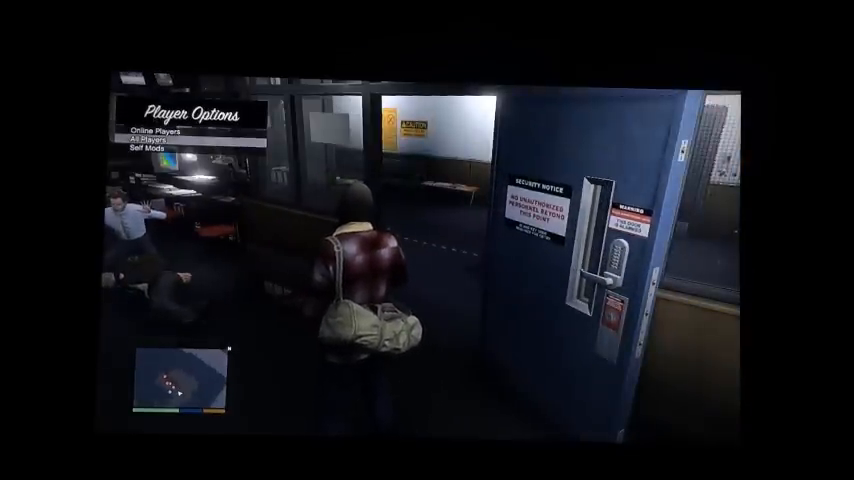
Select Online Players in the mod menu's Player Options.
click(158, 128)
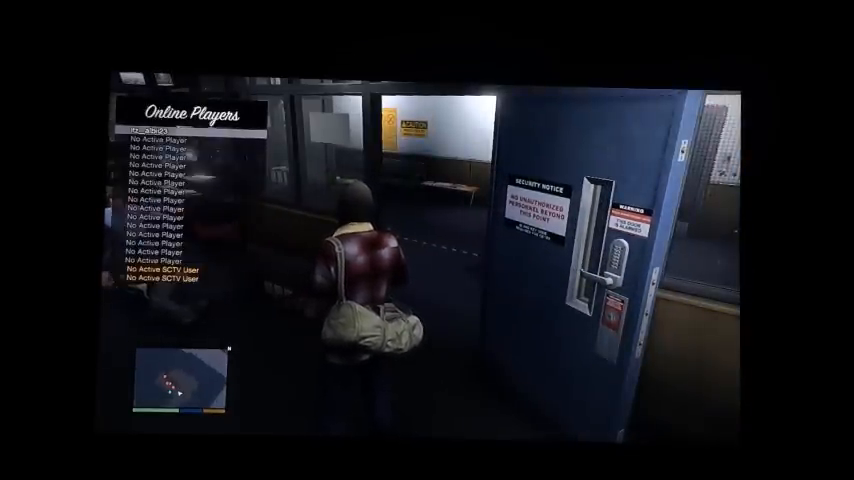